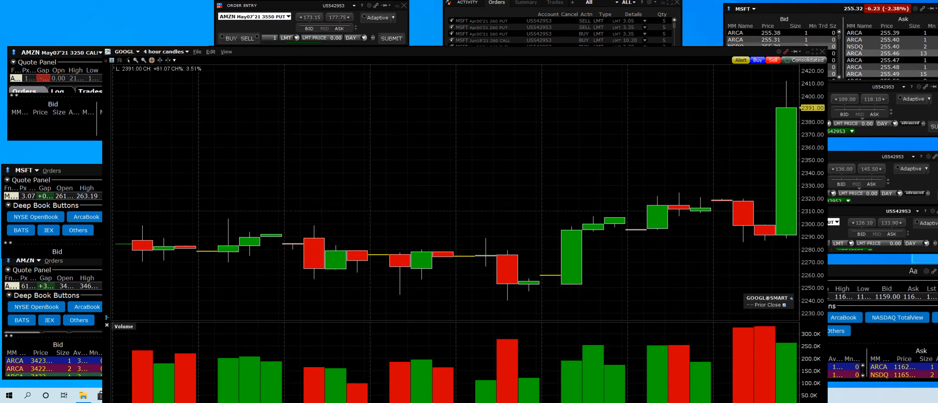
{"action": "mouse_move", "coordinate": [783, 206]}
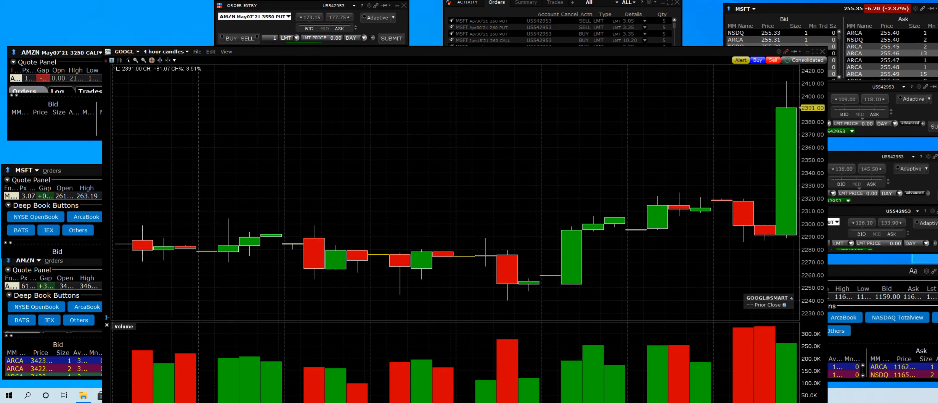
{"action": "mouse_move", "coordinate": [733, 65]}
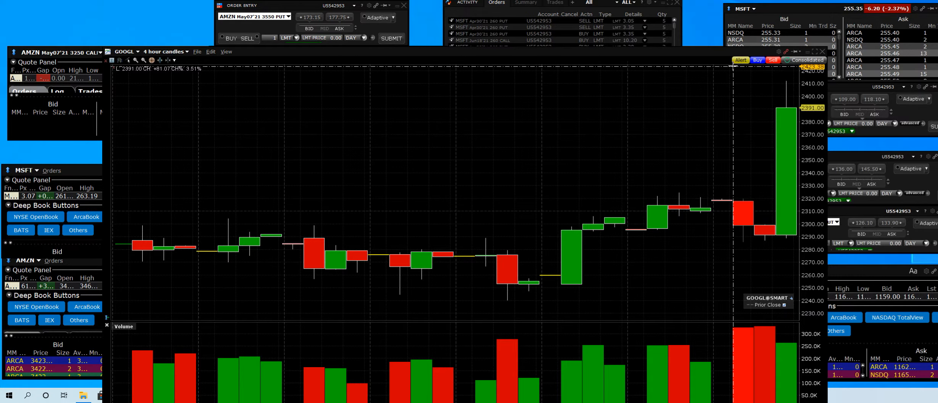
{"action": "mouse_move", "coordinate": [791, 184]}
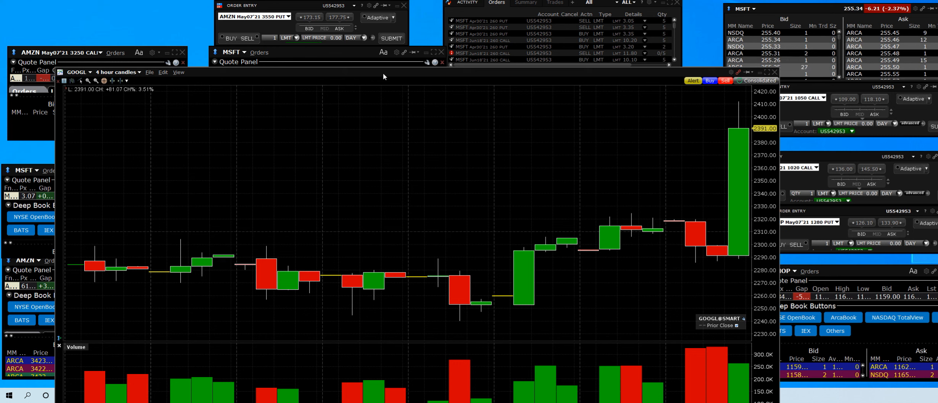
{"action": "mouse_move", "coordinate": [450, 139]}
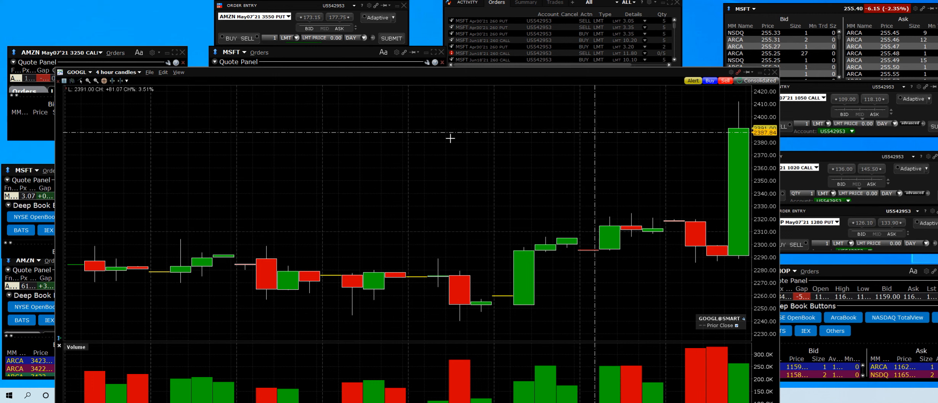